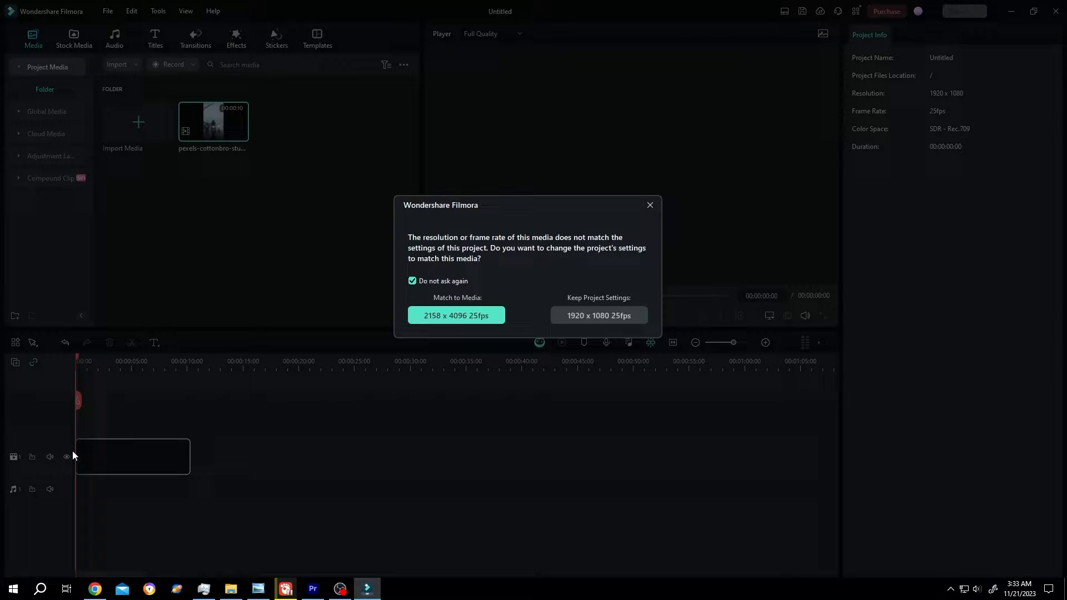
Match the project to the clip's 2158 x 4096 25fps resolution, keeping mismatch prompts enabled
{"action": "left_click", "coordinate": [413, 280]}
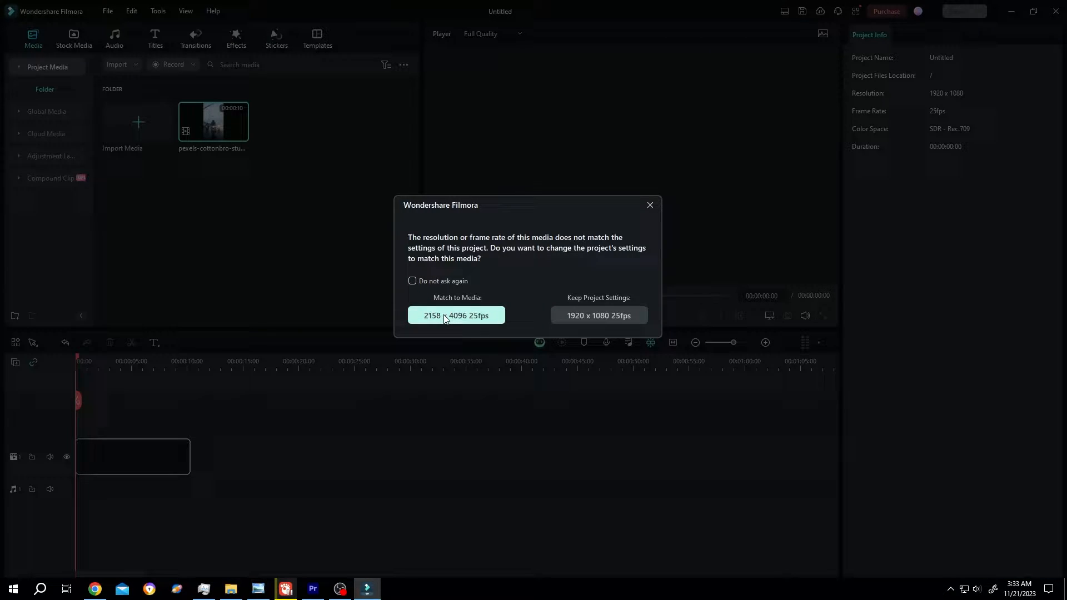
{"action": "left_click", "coordinate": [598, 314]}
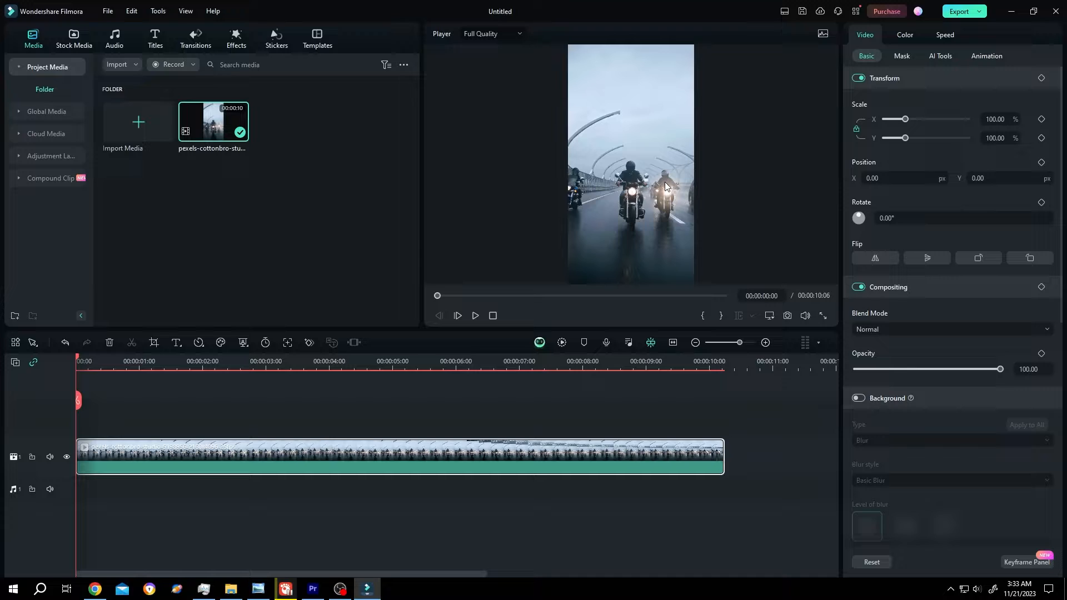
{"action": "mouse_move", "coordinate": [609, 205]}
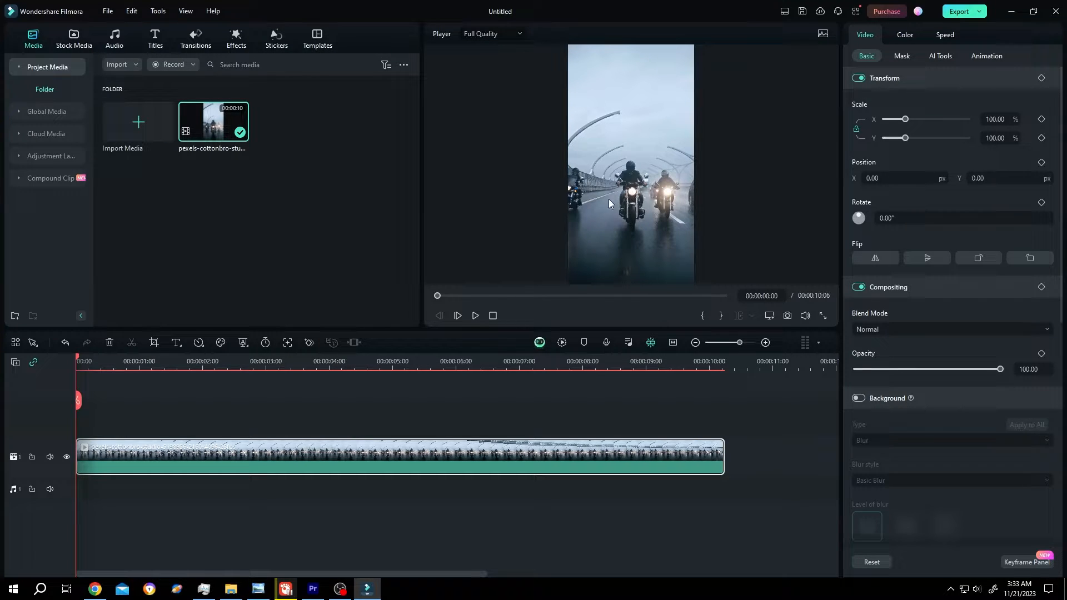
In Project Settings choose 16:9 Widescreen at 4096x2160 DCI 4K resolution
{"action": "left_click", "coordinate": [108, 11]}
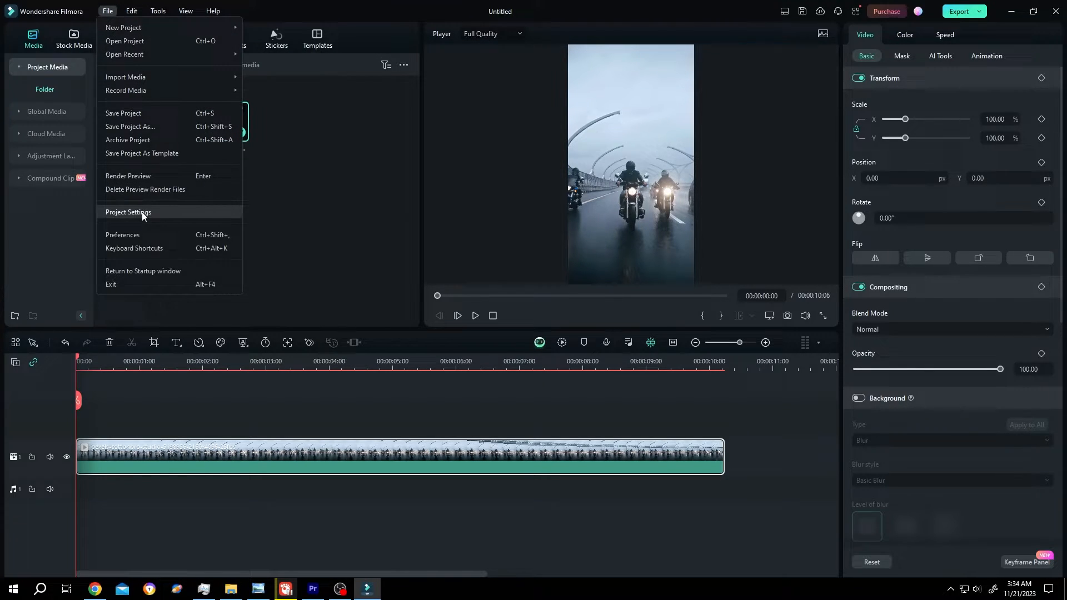
{"action": "left_click", "coordinate": [128, 212]}
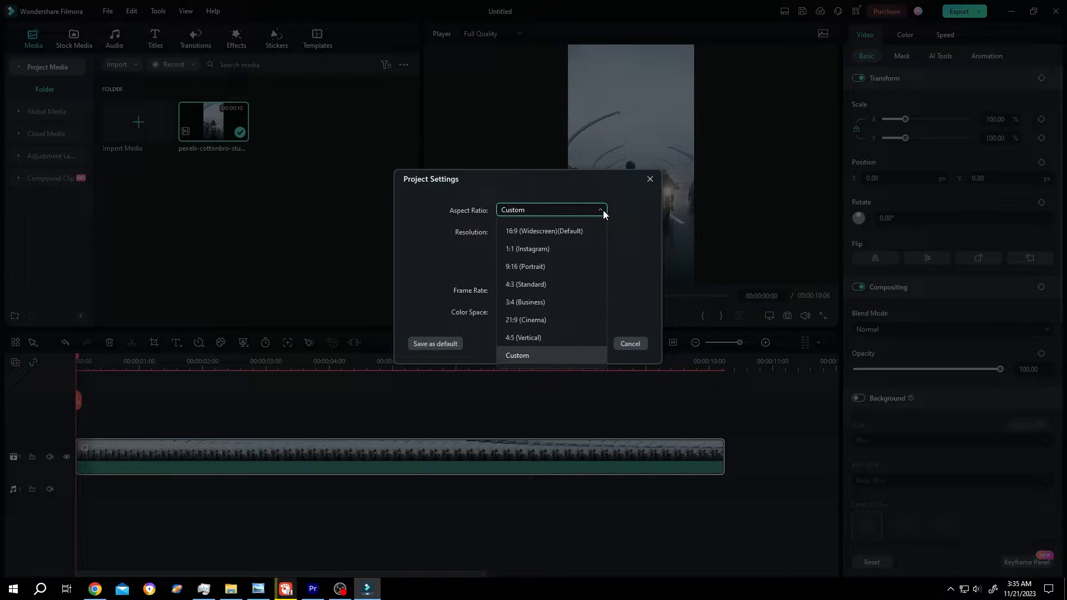
{"action": "left_click", "coordinate": [543, 231]}
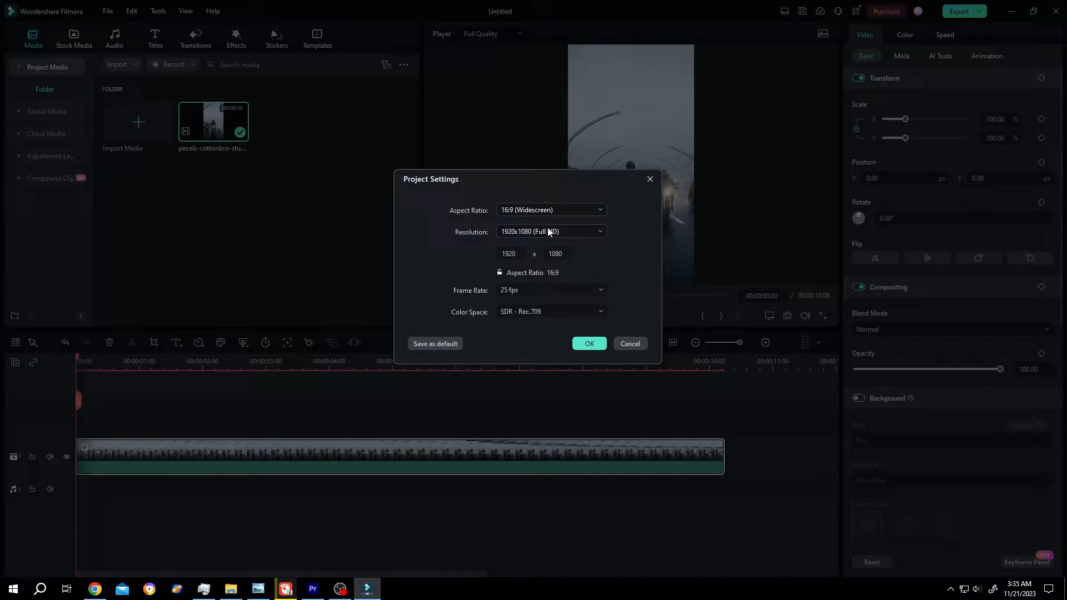
{"action": "left_click", "coordinate": [550, 232]}
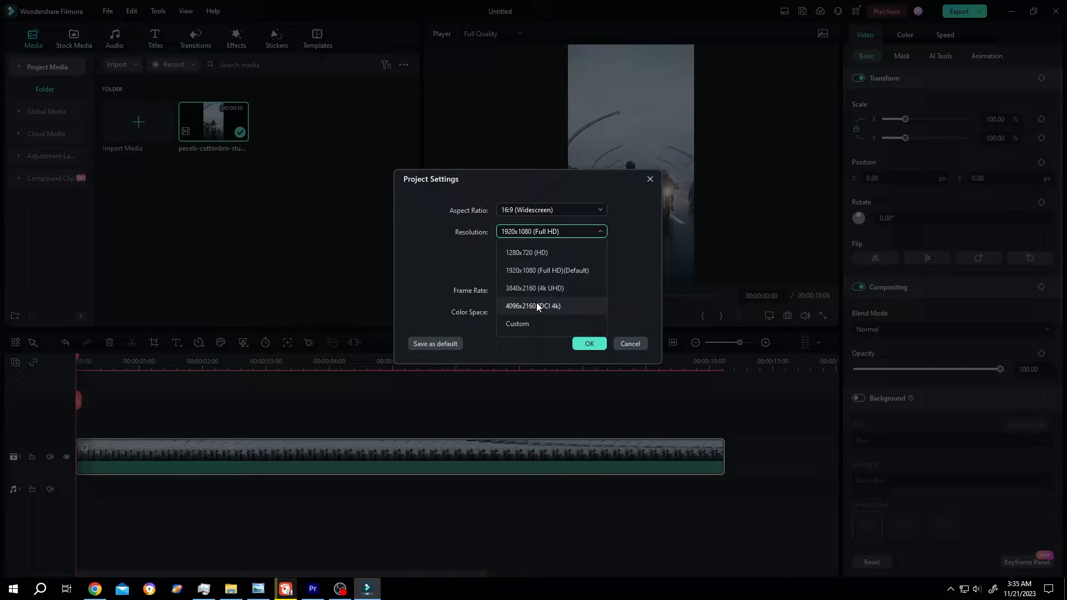
{"action": "left_click", "coordinate": [532, 306]}
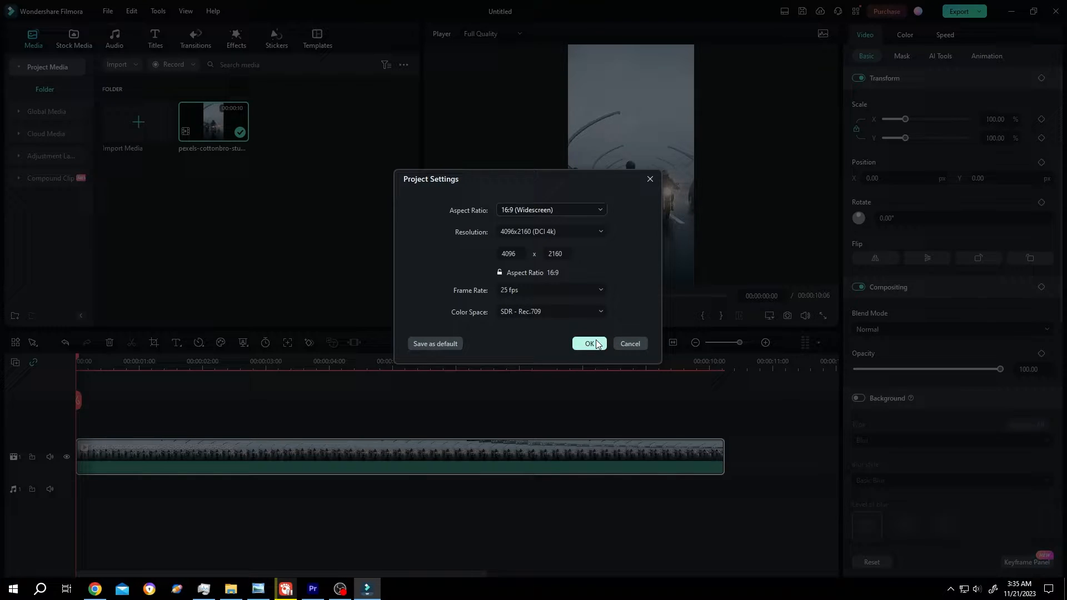
Confirm the 4K settings and keep them when adding the second clip copy
{"action": "left_click", "coordinate": [589, 343]}
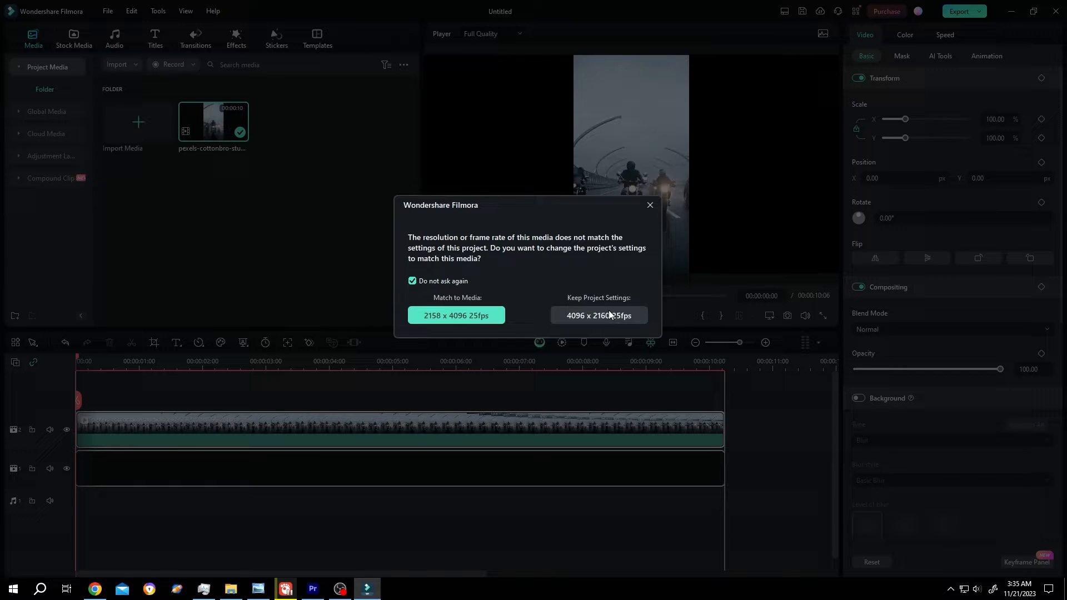
{"action": "left_click", "coordinate": [598, 314]}
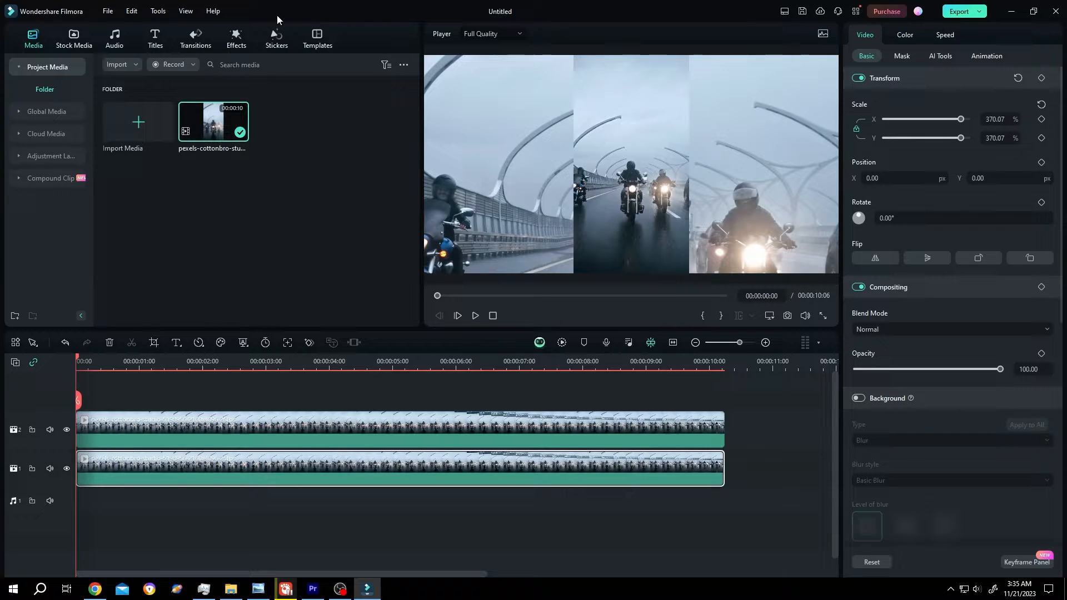
Find Square Blur in Effects and apply it to the enlarged track 1 background clip
{"action": "left_click", "coordinate": [236, 39]}
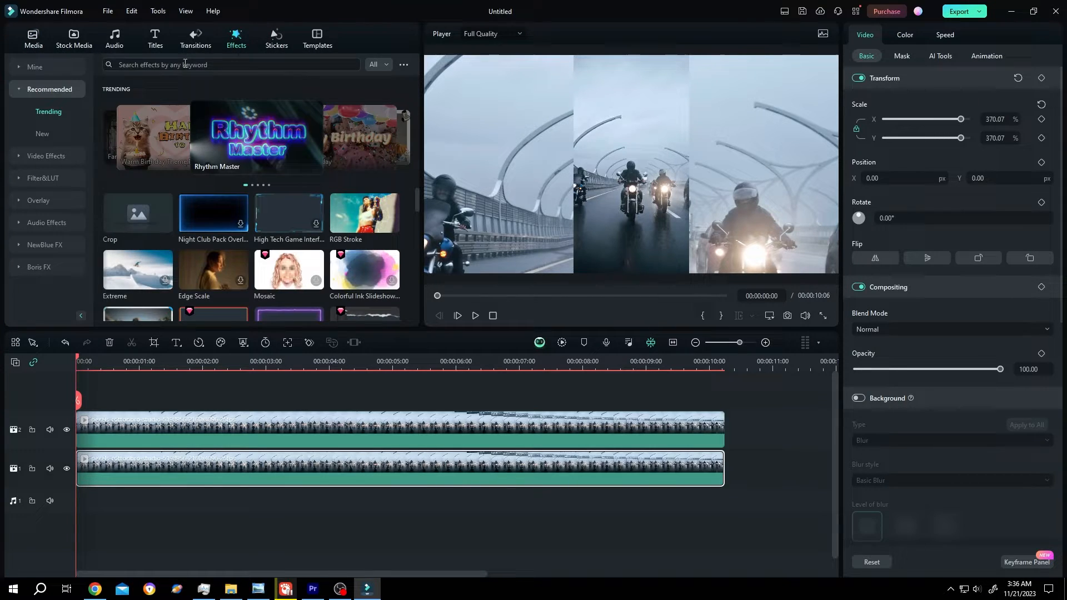
{"action": "type", "text": "blur"}
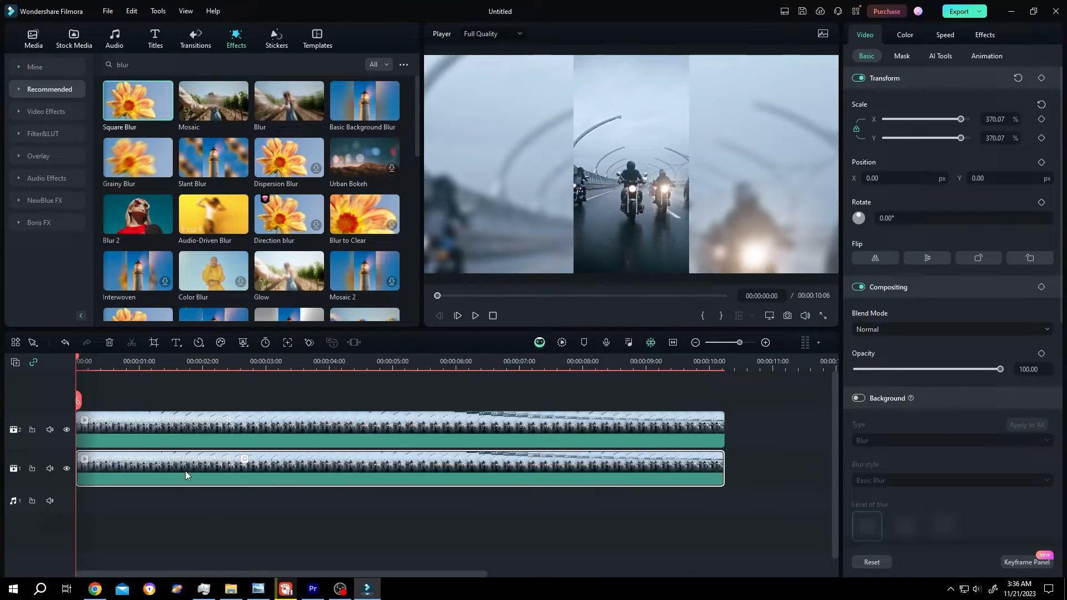
{"action": "mouse_move", "coordinate": [840, 80]}
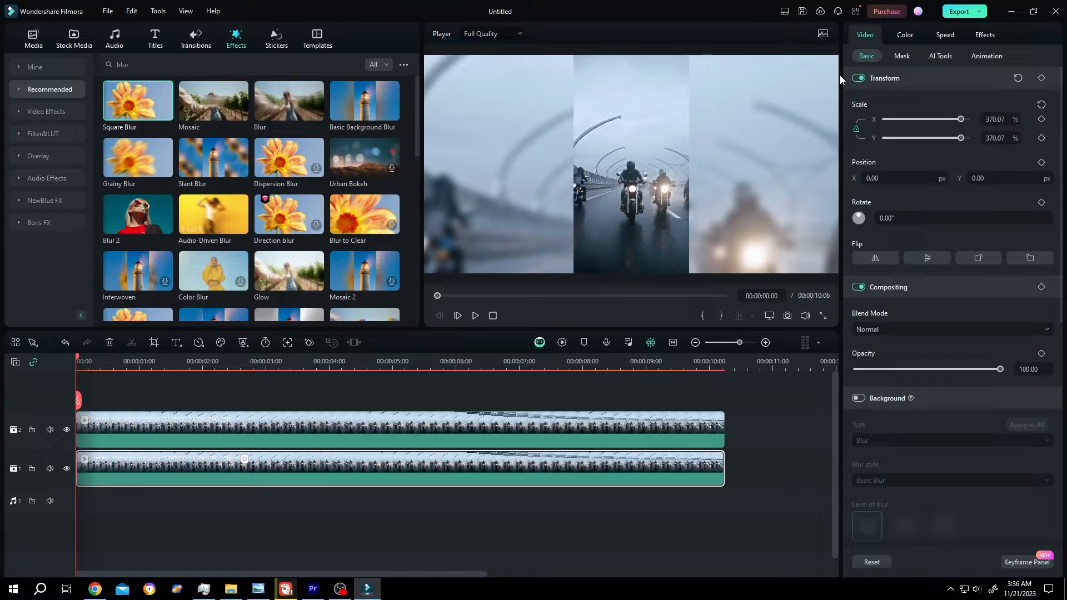
{"action": "left_click", "coordinate": [984, 34]}
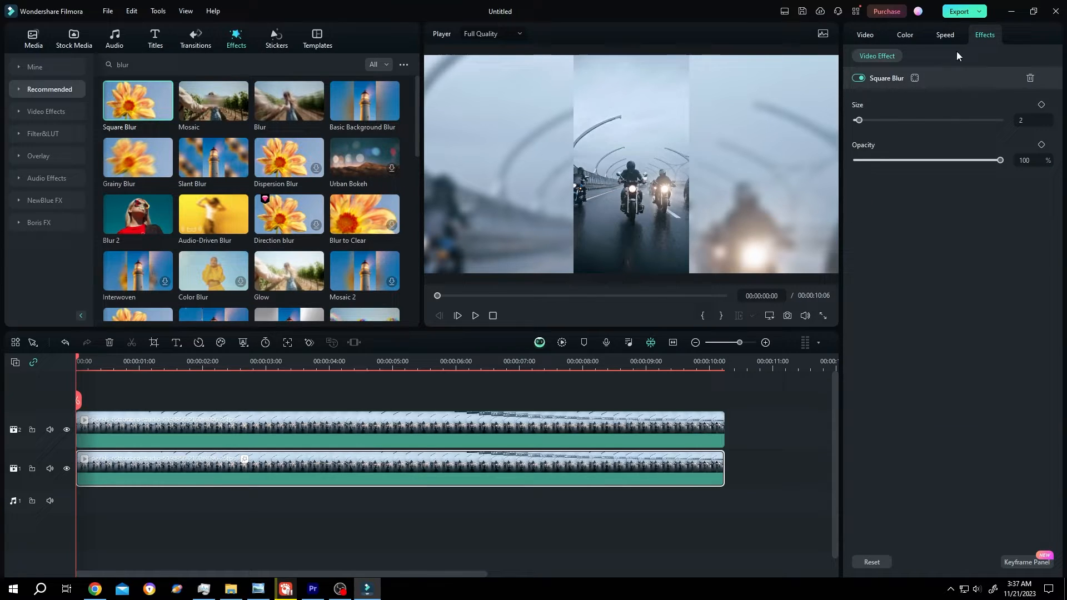
{"action": "mouse_move", "coordinate": [787, 149]}
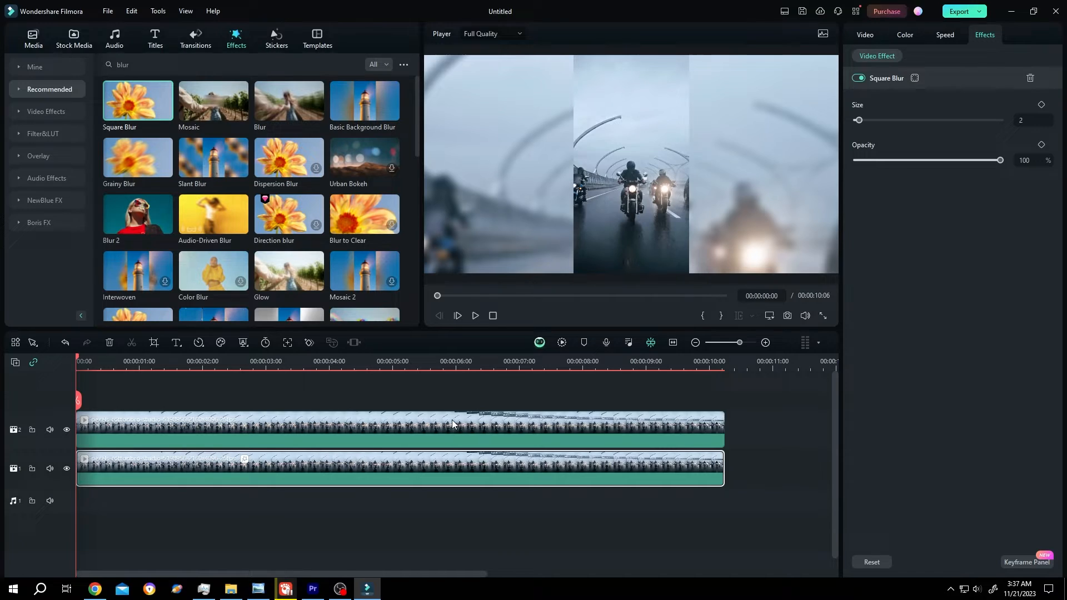
Scale the track 2 clip to 127.89%, set Position Y to 63.00 and add a Drop Shadow
{"action": "left_click", "coordinate": [865, 34]}
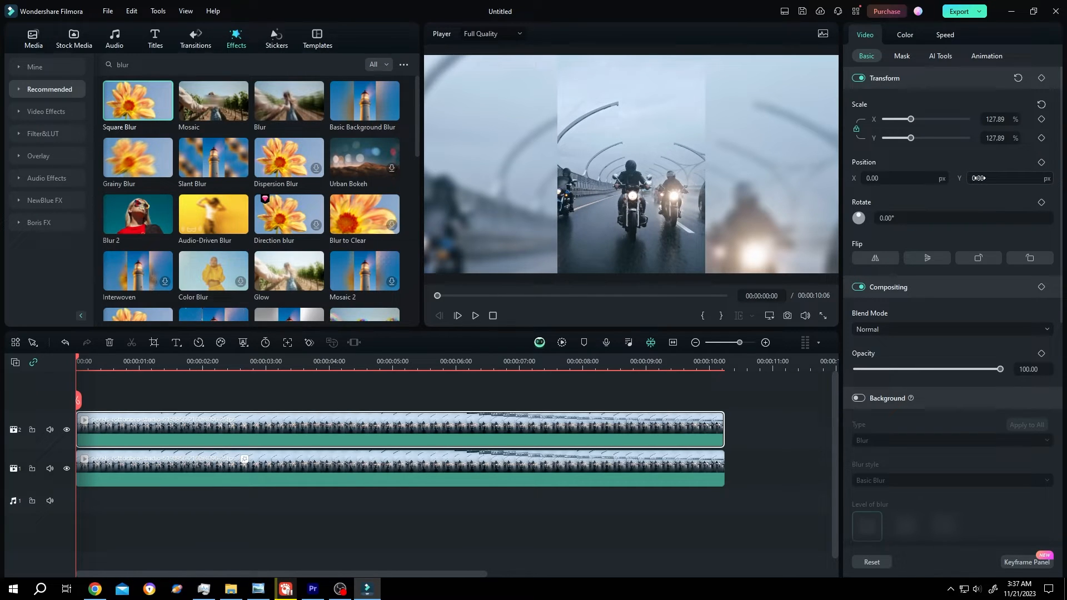
{"action": "type", "text": "63.00"}
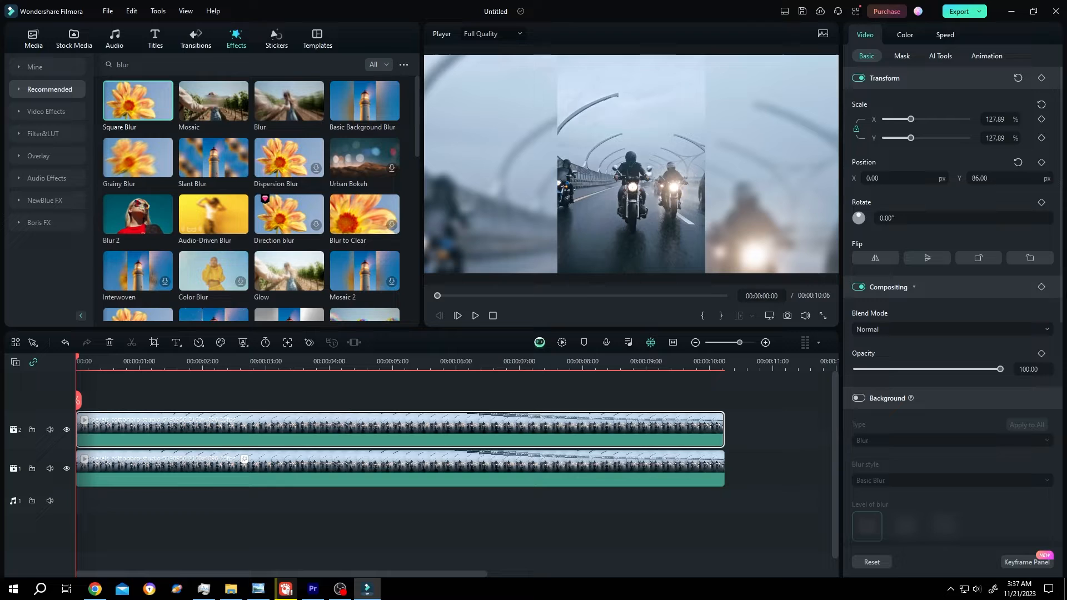
{"action": "scroll", "scroll_direction": "down", "scroll_amount": 3}
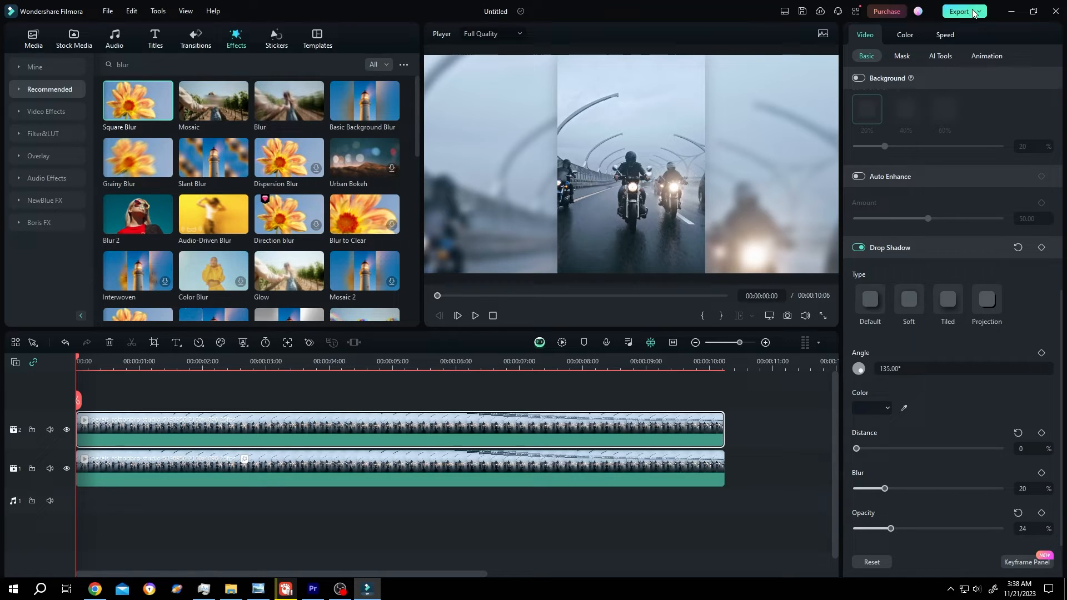
Name the 4096x2160 MP4 export 'Tutorial' and review its output settings
{"action": "left_click", "coordinate": [960, 11]}
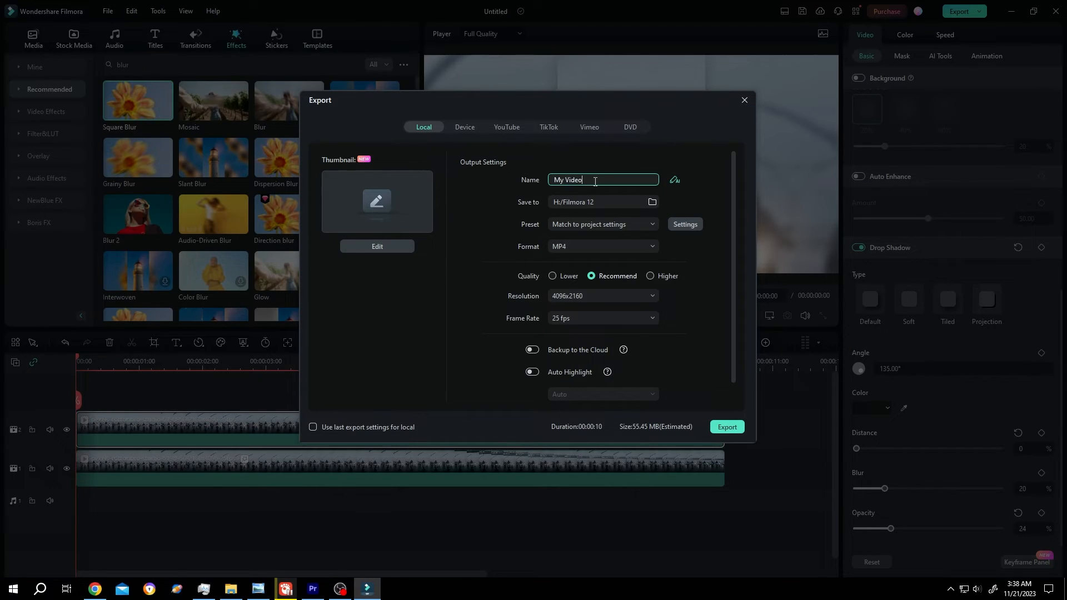
{"action": "type", "text": "Tutorial"}
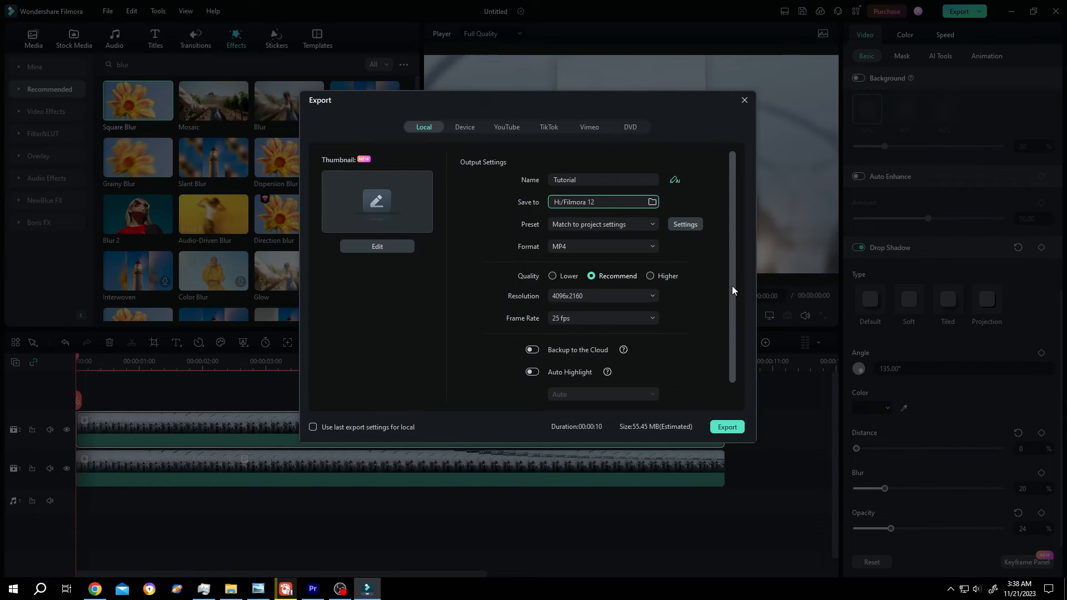
{"action": "scroll", "scroll_direction": "down", "scroll_amount": 3}
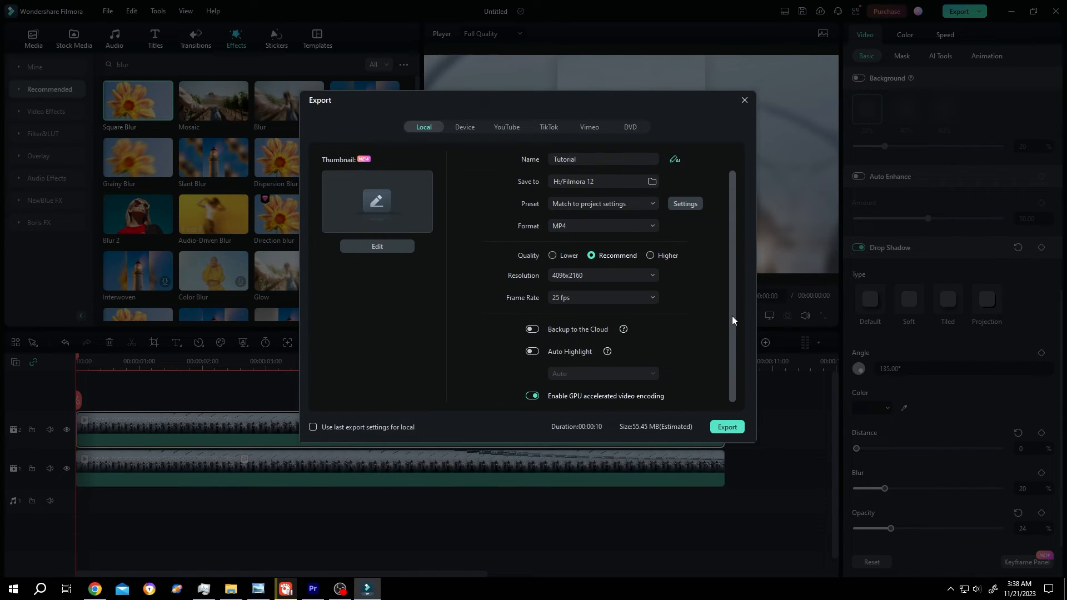